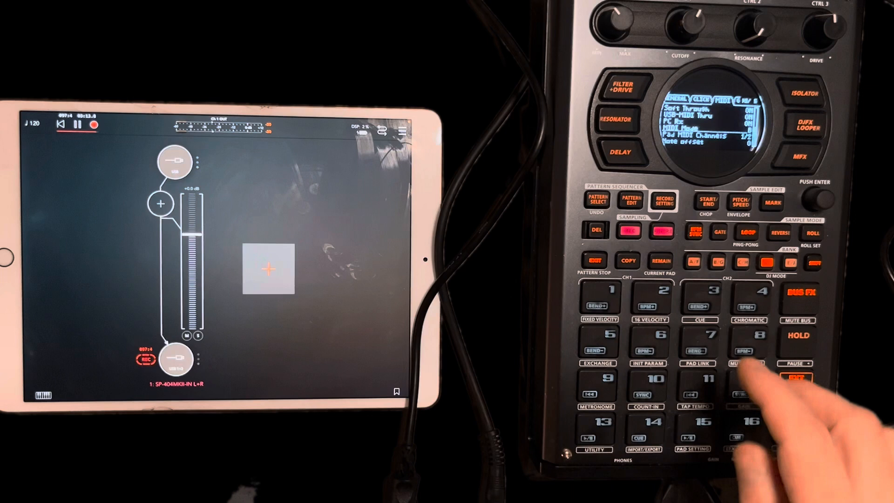
Step: Step through the SP-404MKII MIDI settings so the sampler sends MIDI out
click(793, 385)
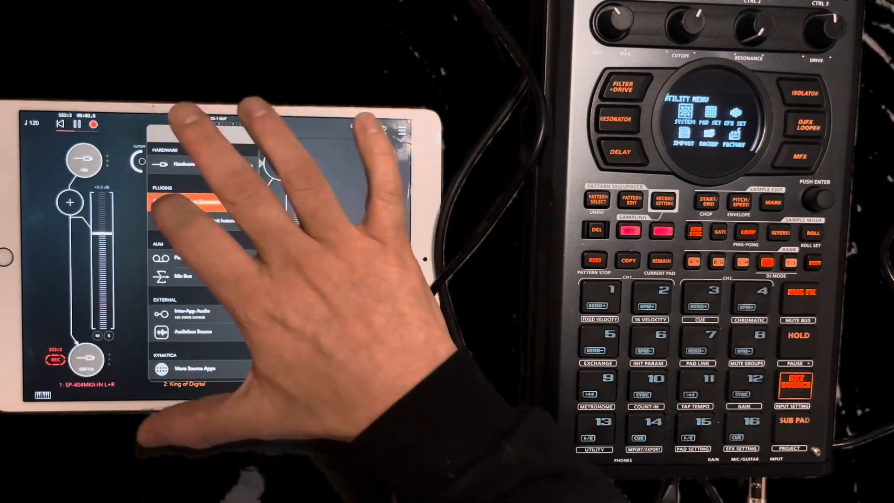
Step: Add iFretless Bass as a third channel and show its Connect MIDI Sources list
click(199, 202)
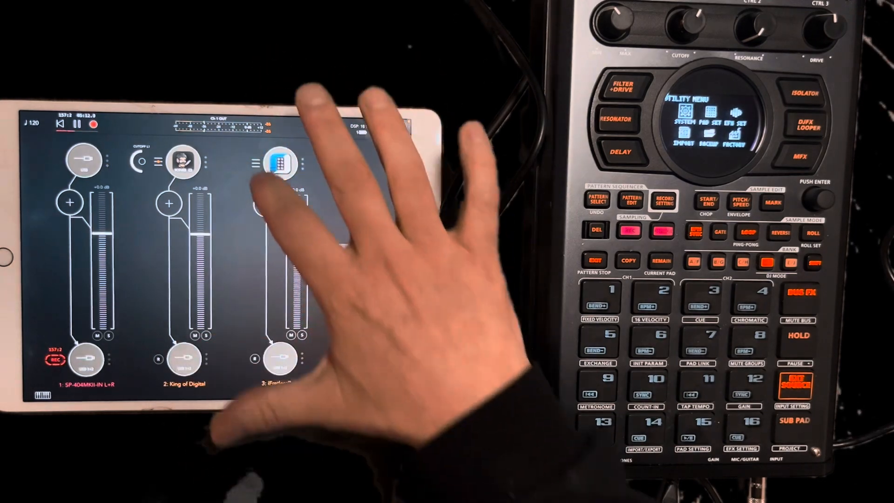
click(280, 164)
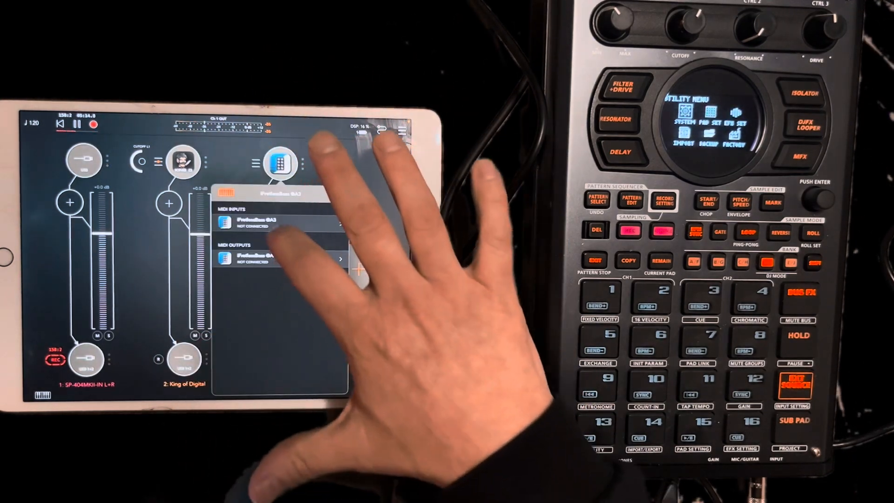
click(257, 257)
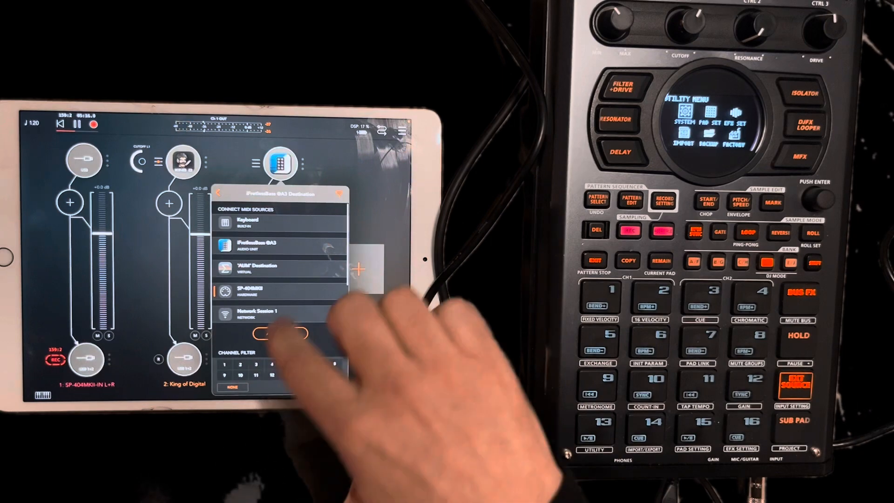